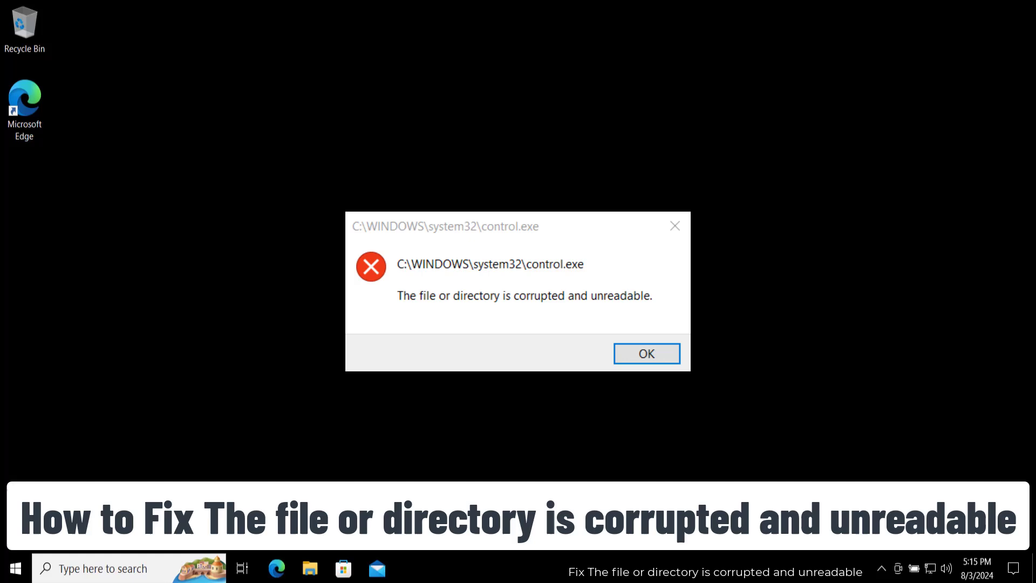
Step: Dismiss the corrupted-file error and launch Command Prompt as administrator via a 'cmd' search
click(645, 353)
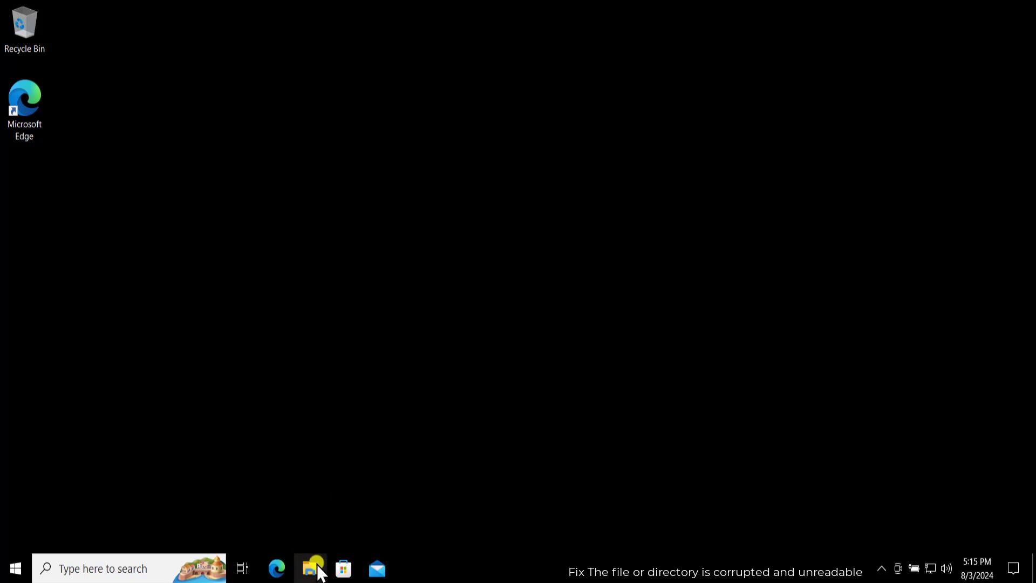
click(310, 568)
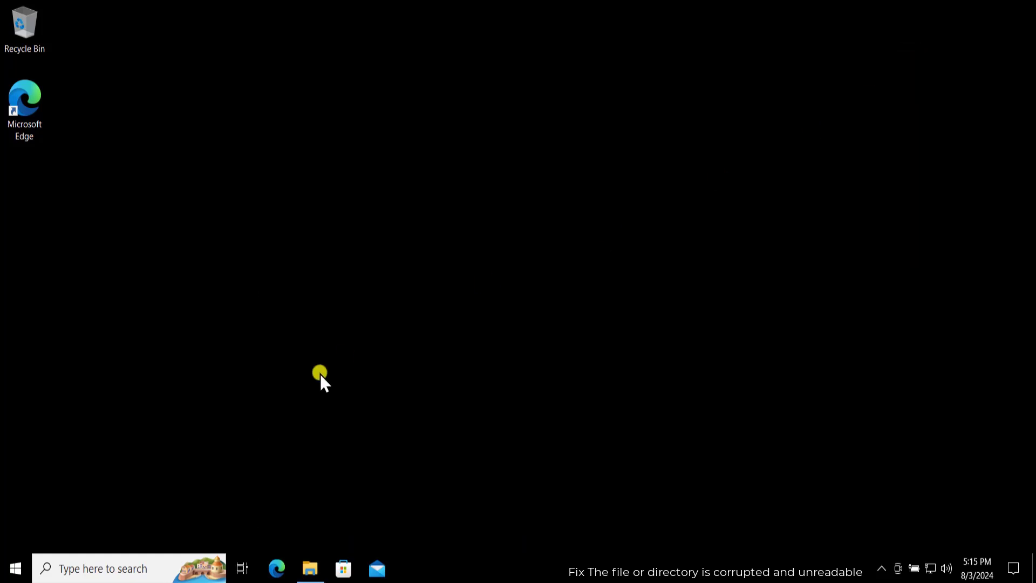
click(102, 569)
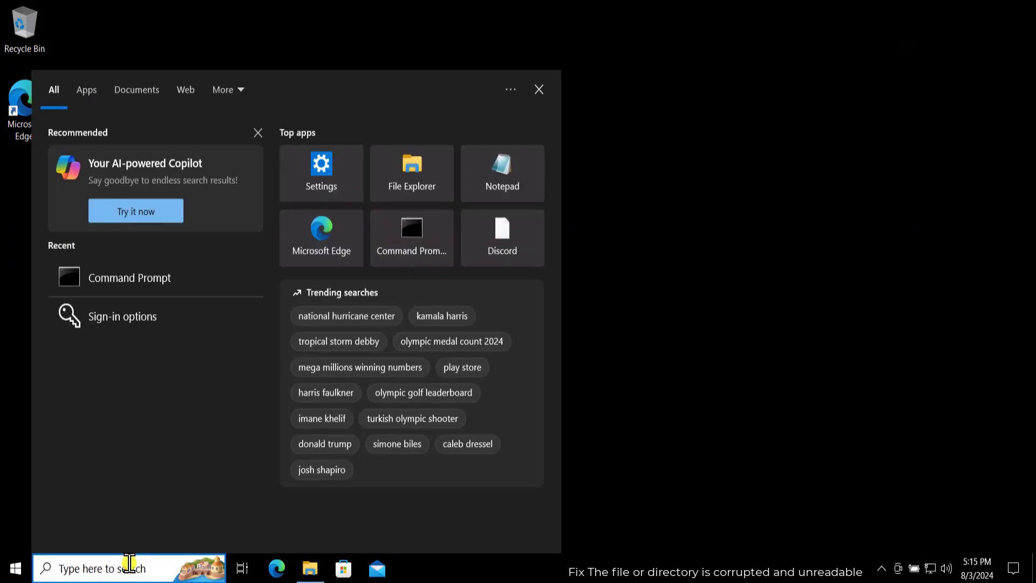
text(cmd)
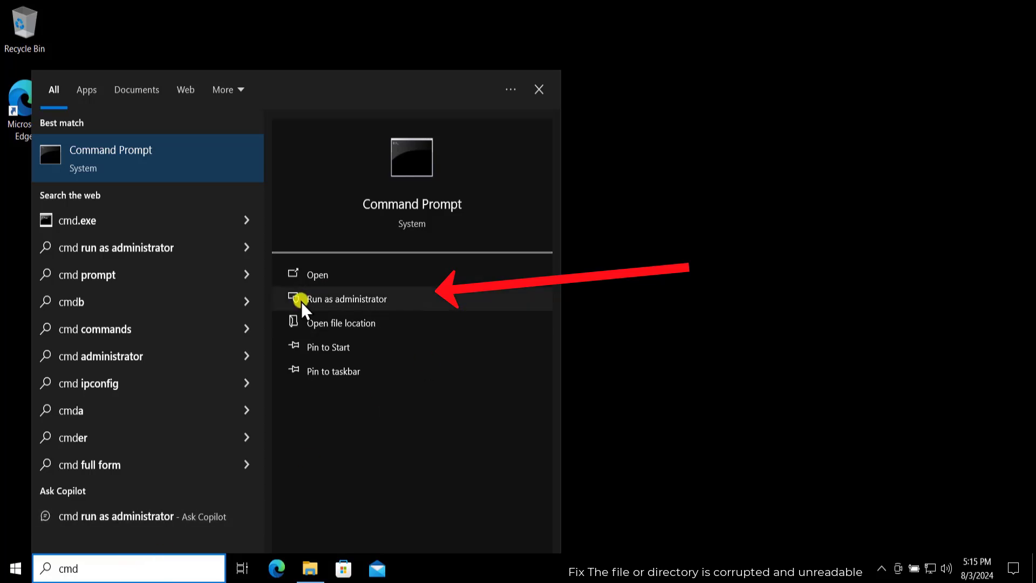
click(345, 299)
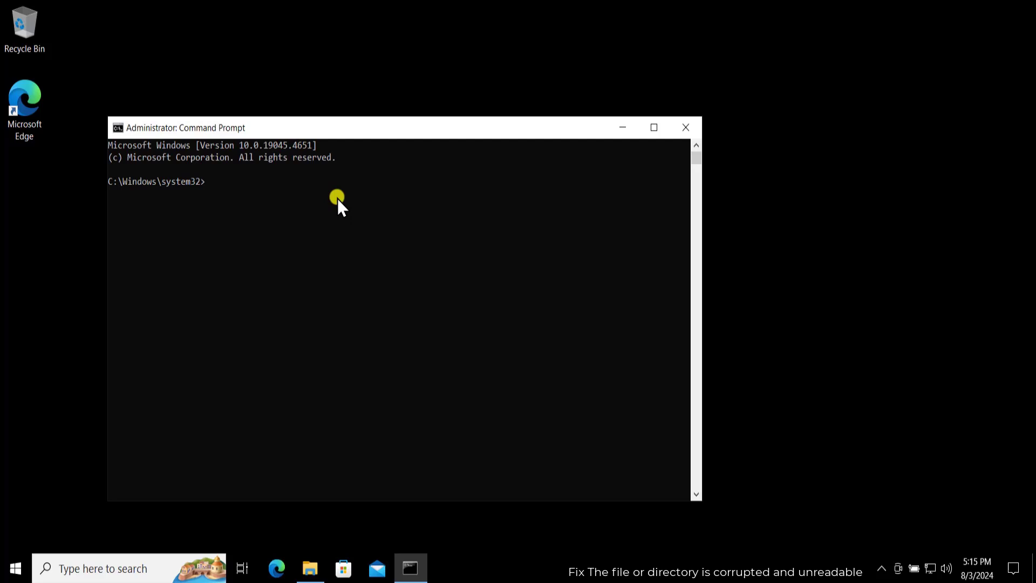
Step: Run chkdsk /f on USB drive E: after confirming its letter in File Explorer; no problems found
text(c)
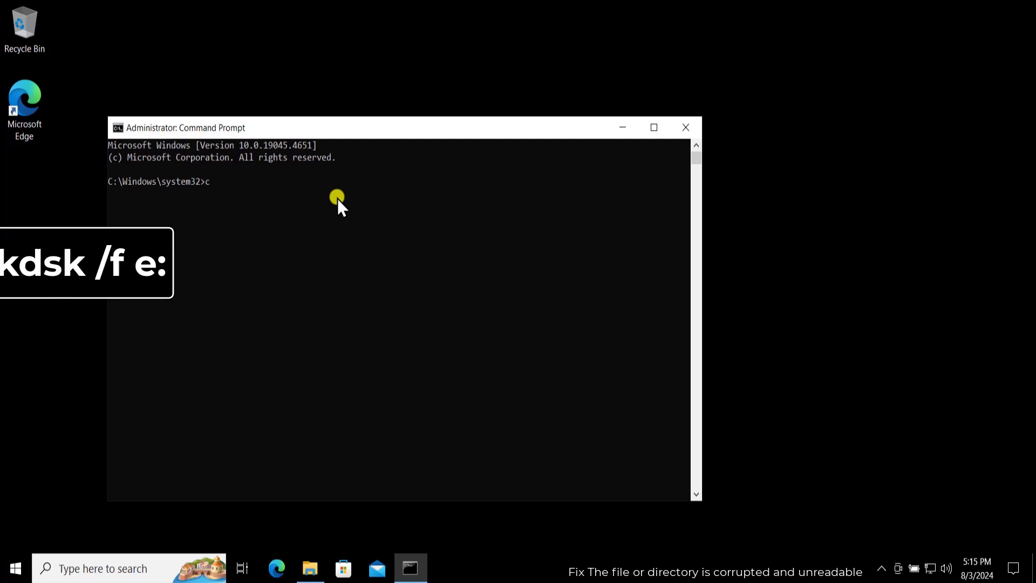
text(hkdsk /)
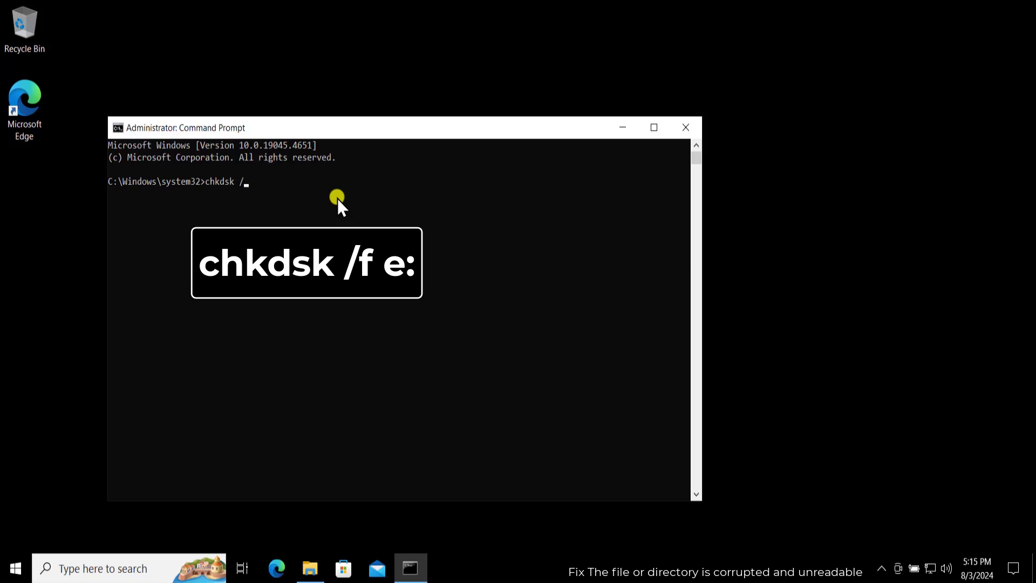
text(f)
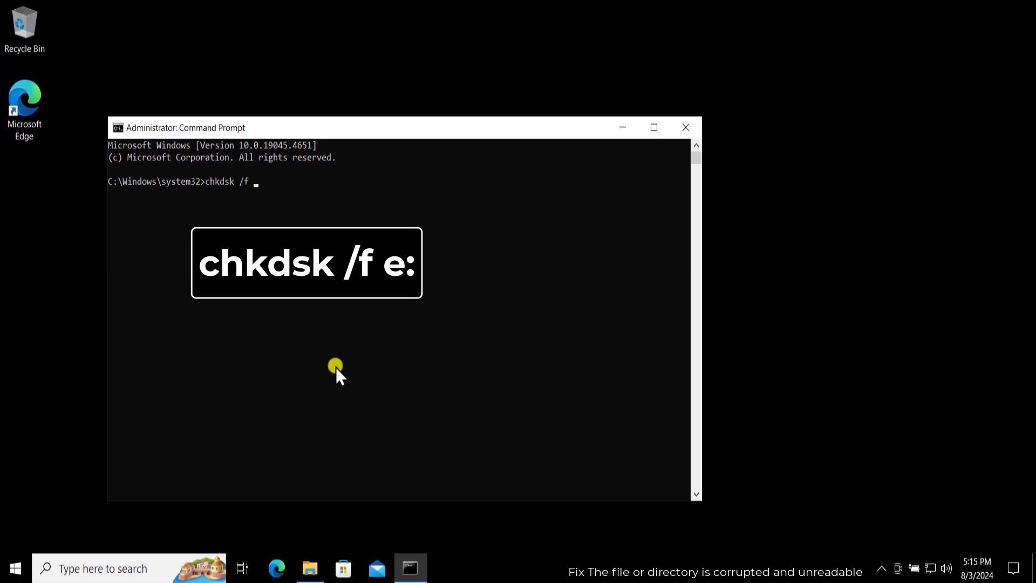
click(309, 568)
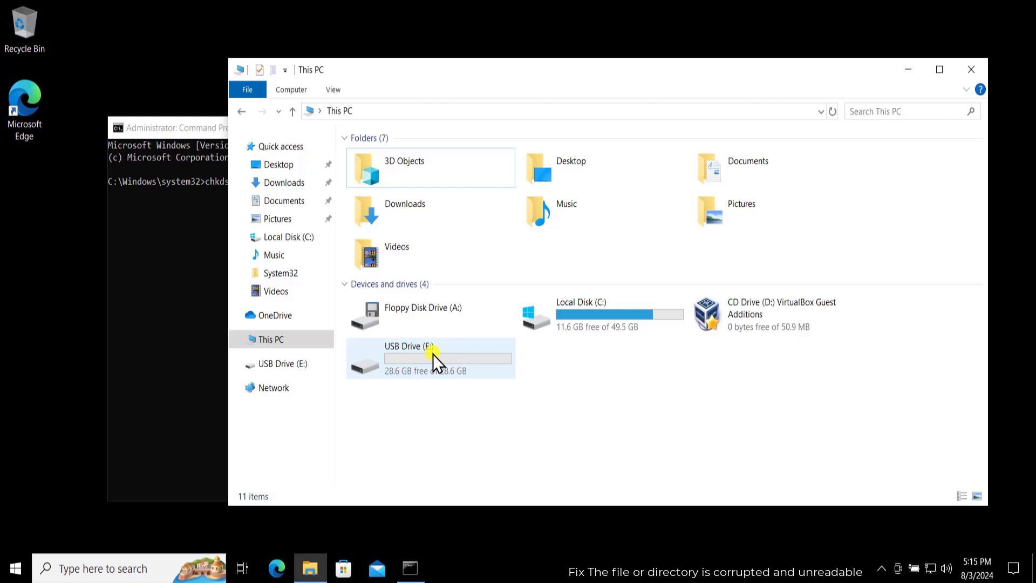
click(410, 568)
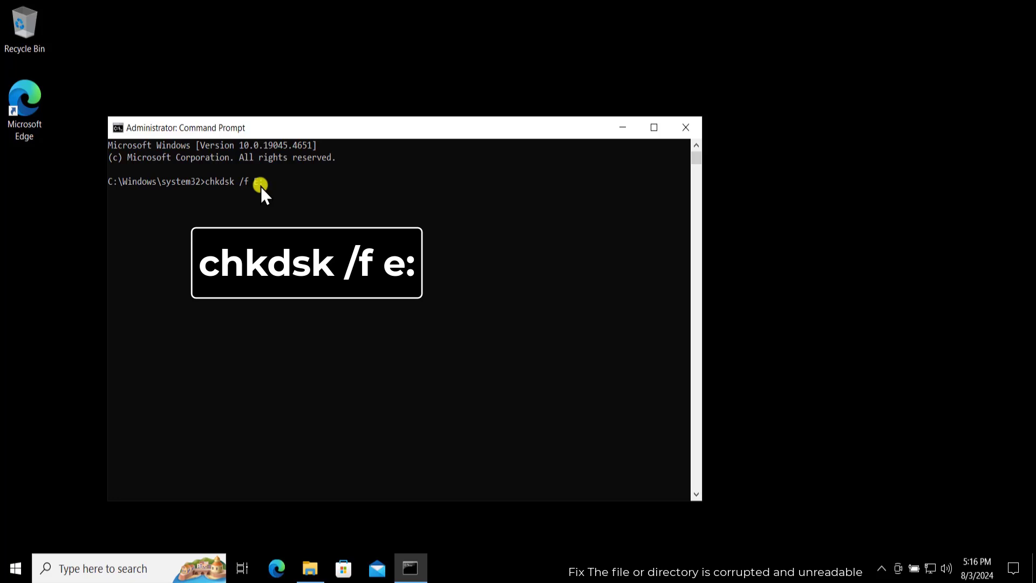
key(Enter)
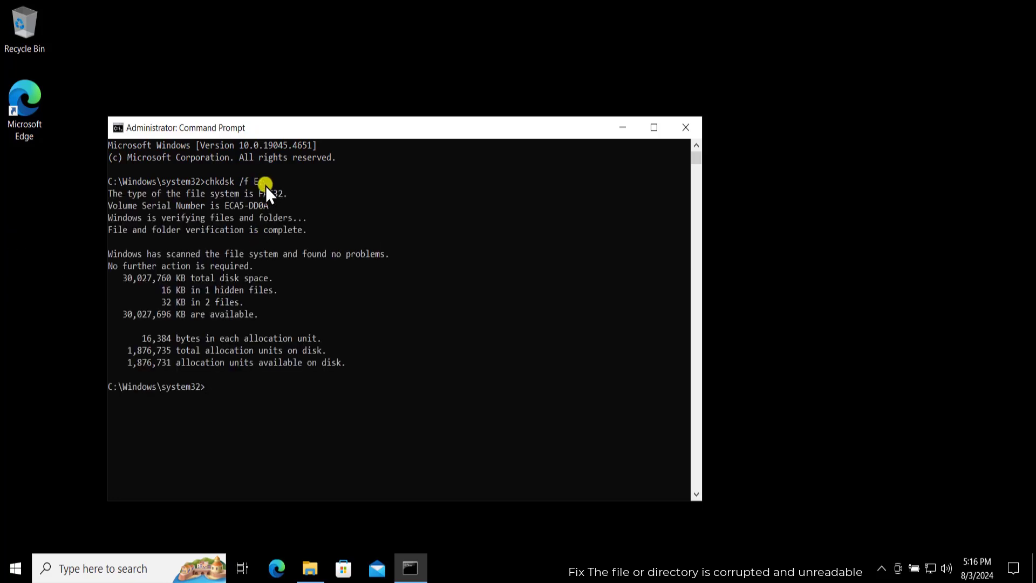
click(308, 567)
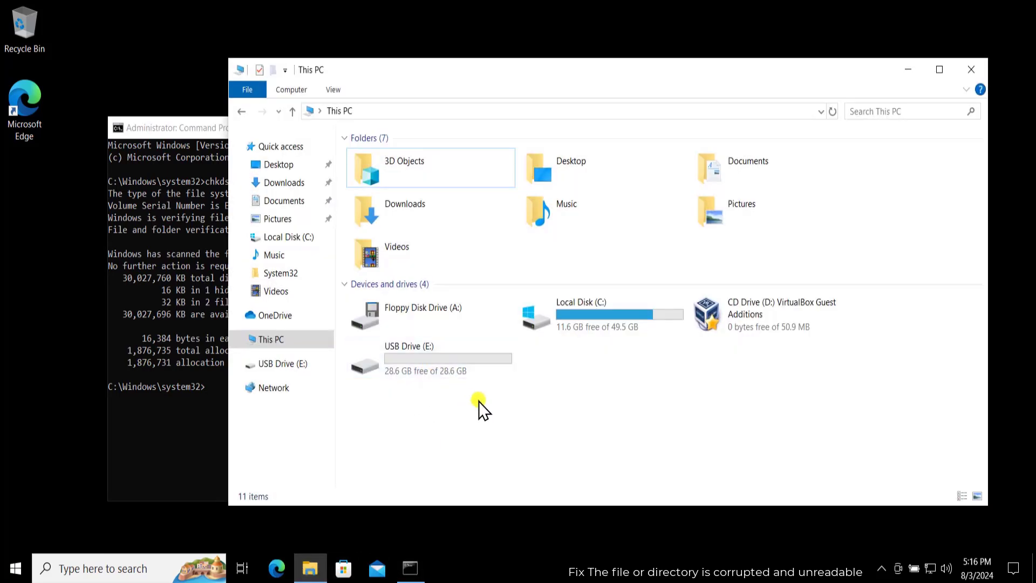
Step: Open Local Disk (C:) in This PC and select the PerfLogs folder
click(581, 314)
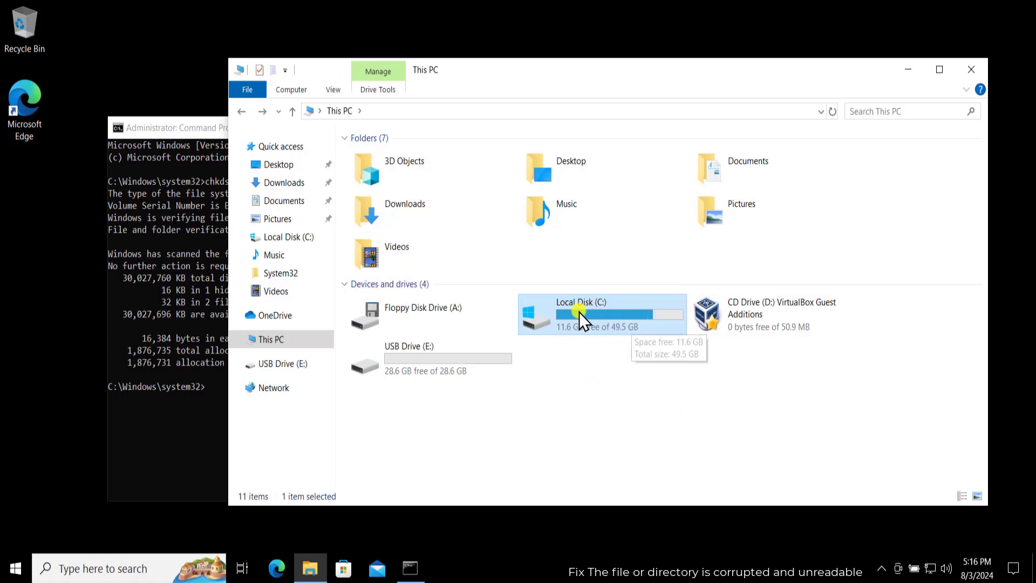
double_click(580, 311)
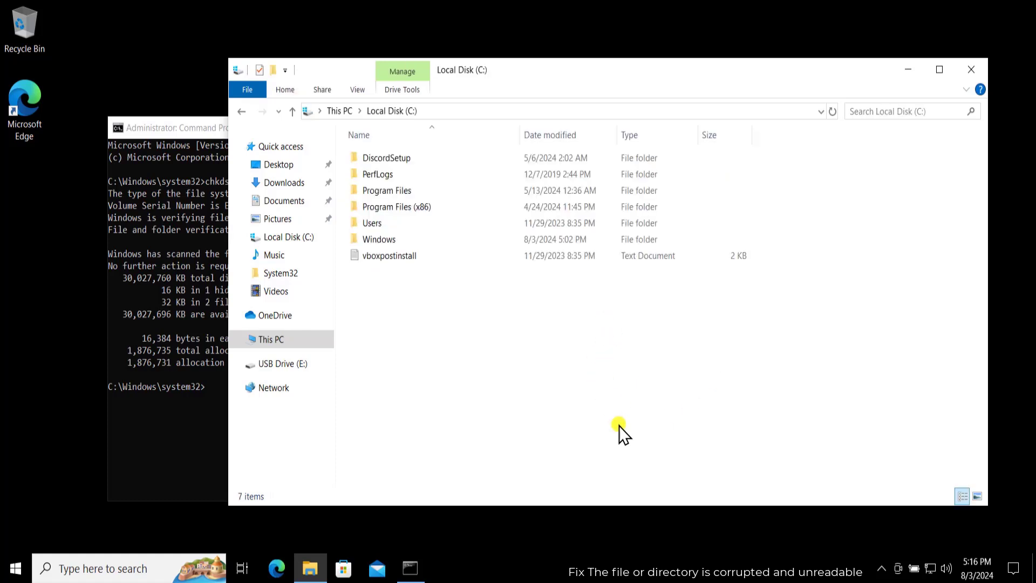
mouse_move(377, 173)
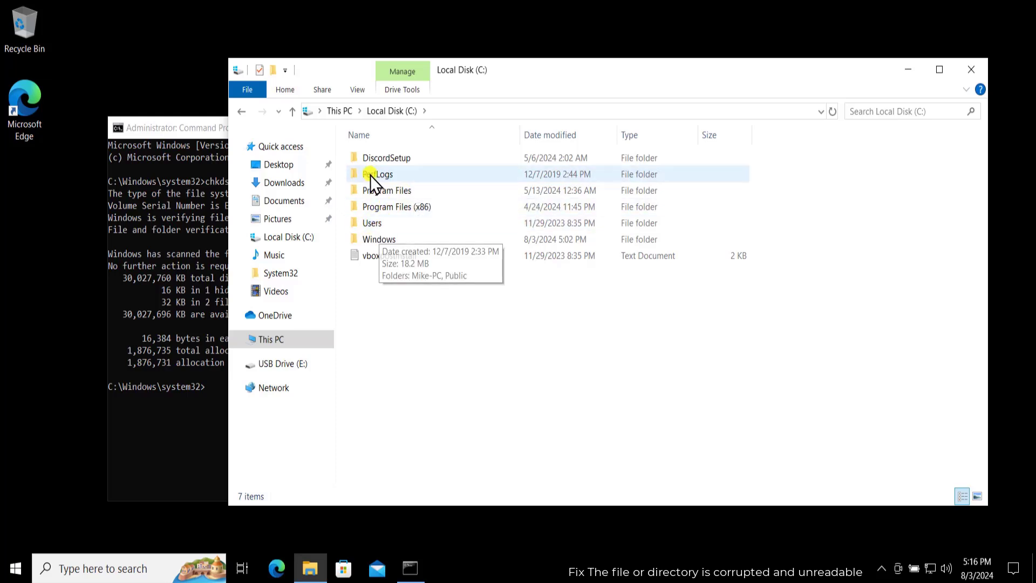
click(378, 174)
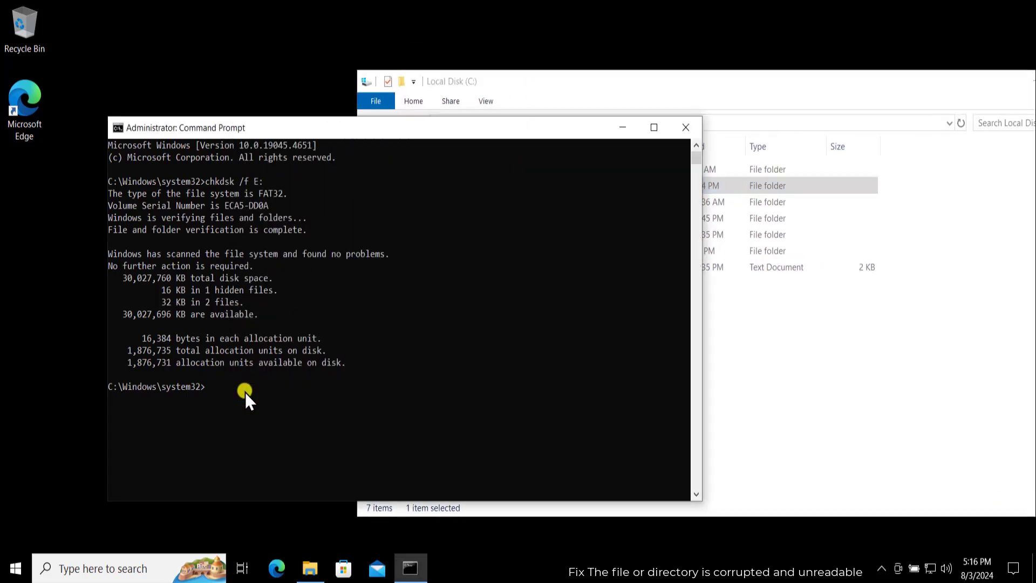
Step: Run chkdsk /f c: and answer Y to schedule the check at next restart
text(chkdsk /f E:)
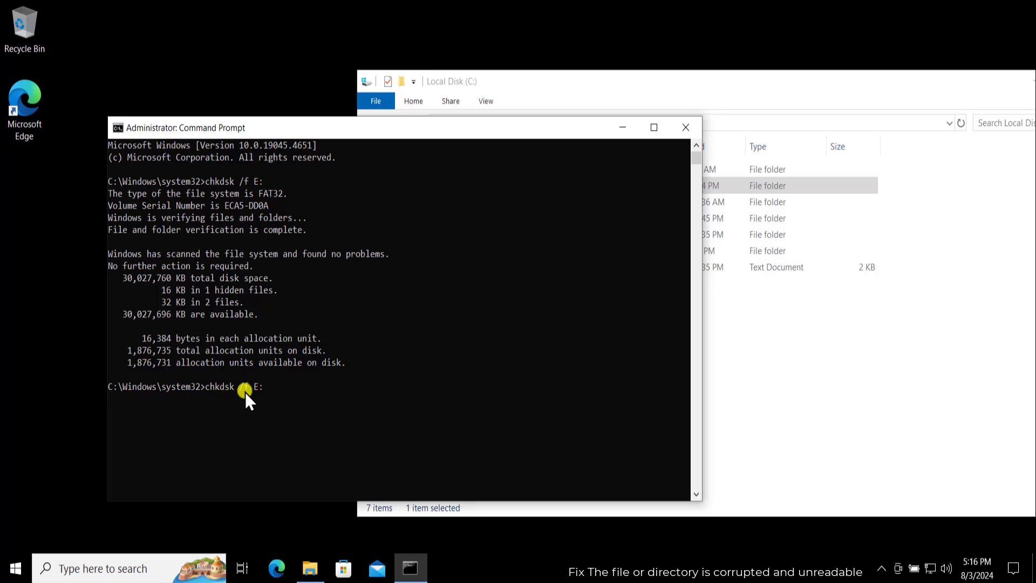
text(c:)
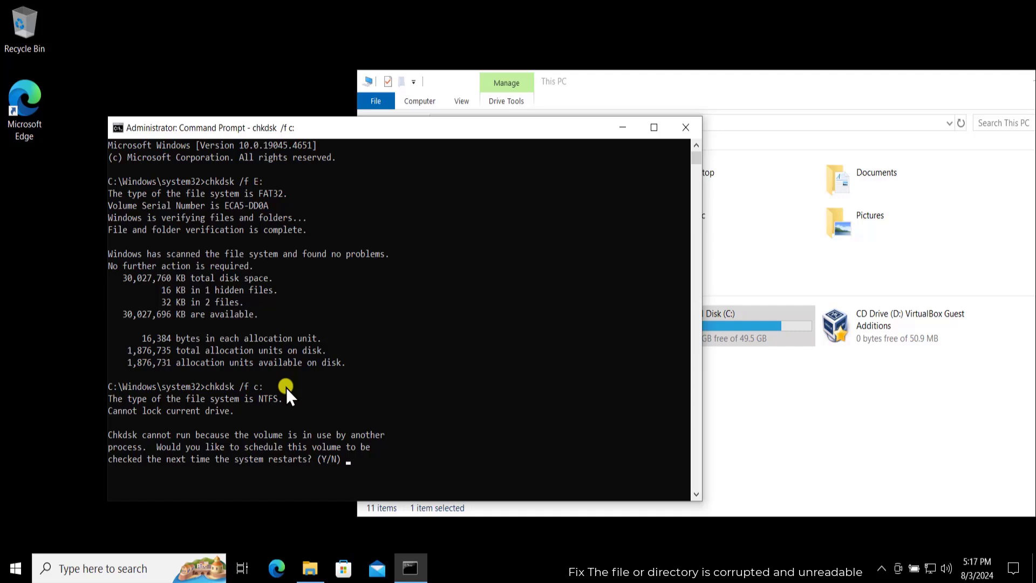
text(Y)
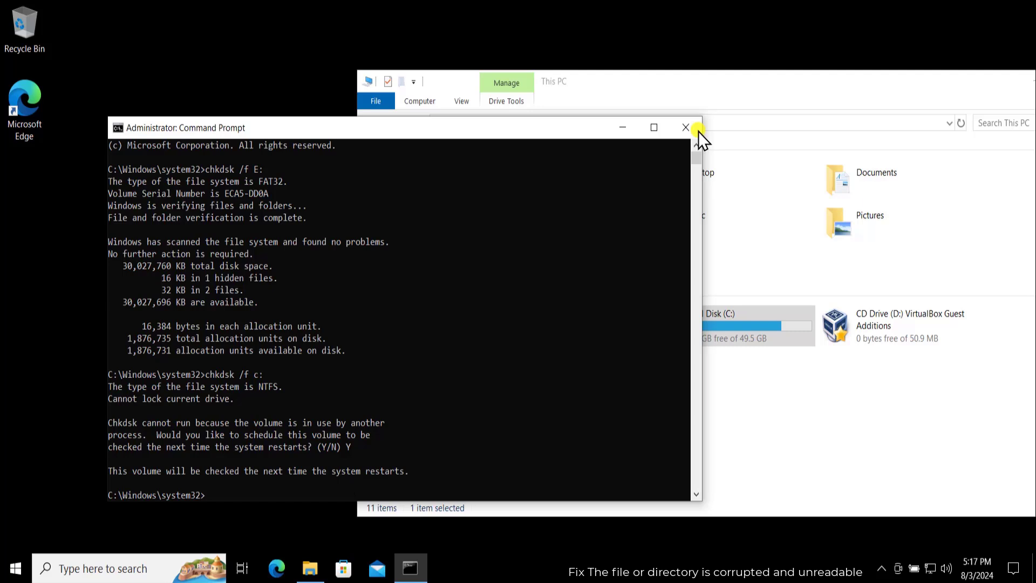
Step: Close the Command Prompt and File Explorer windows, leaving the desktop
click(685, 127)
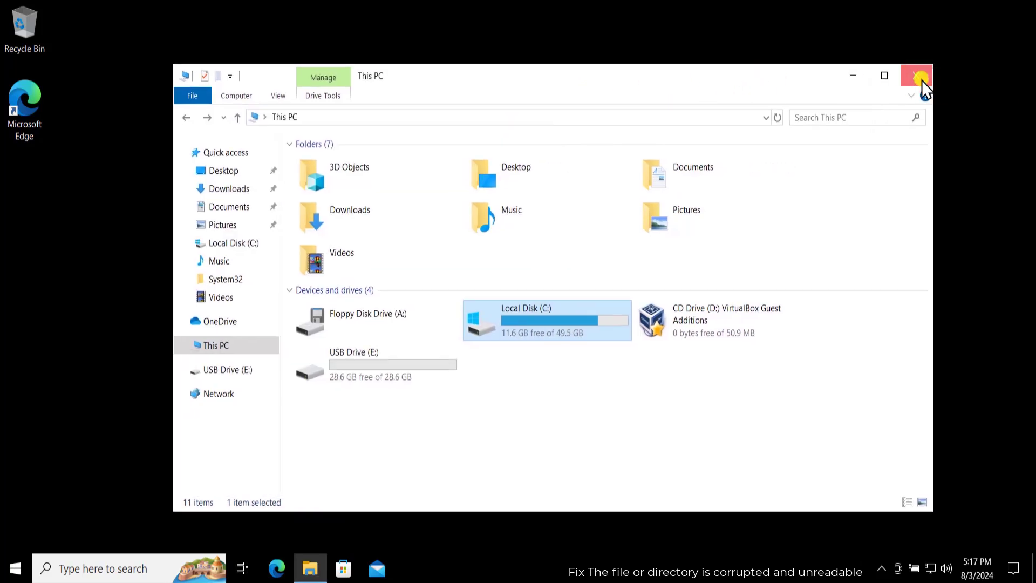
click(917, 75)
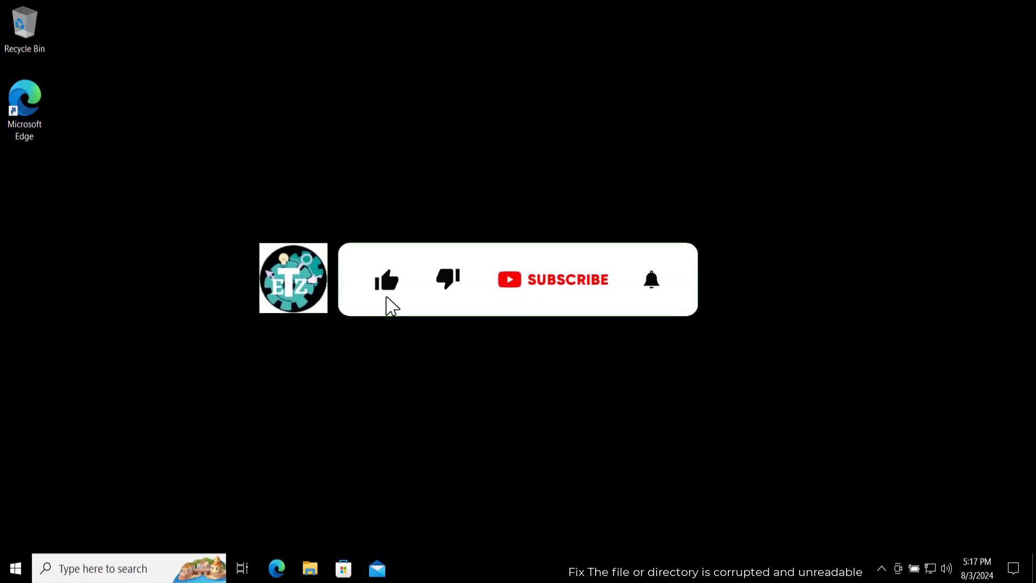
click(566, 279)
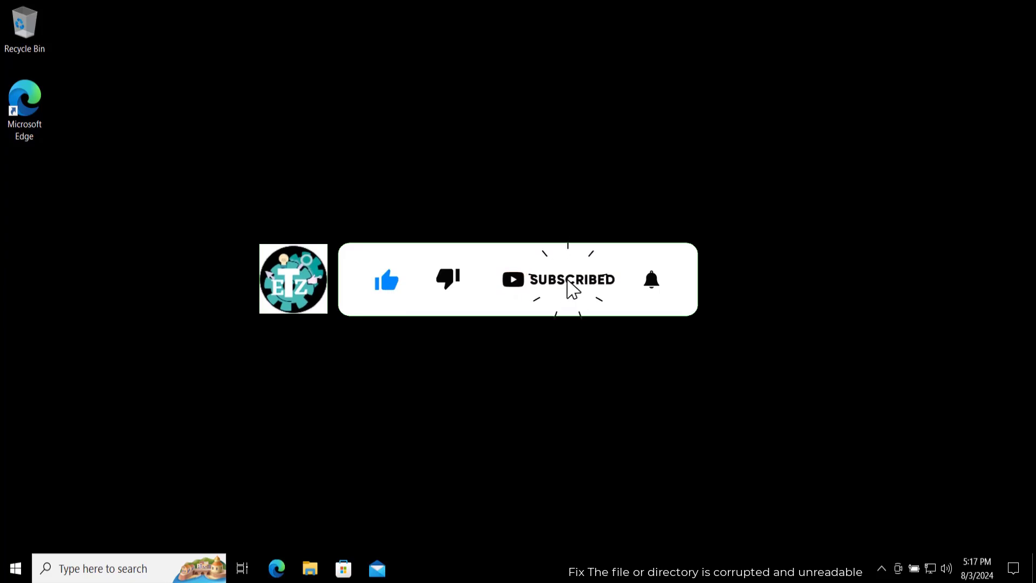
click(651, 278)
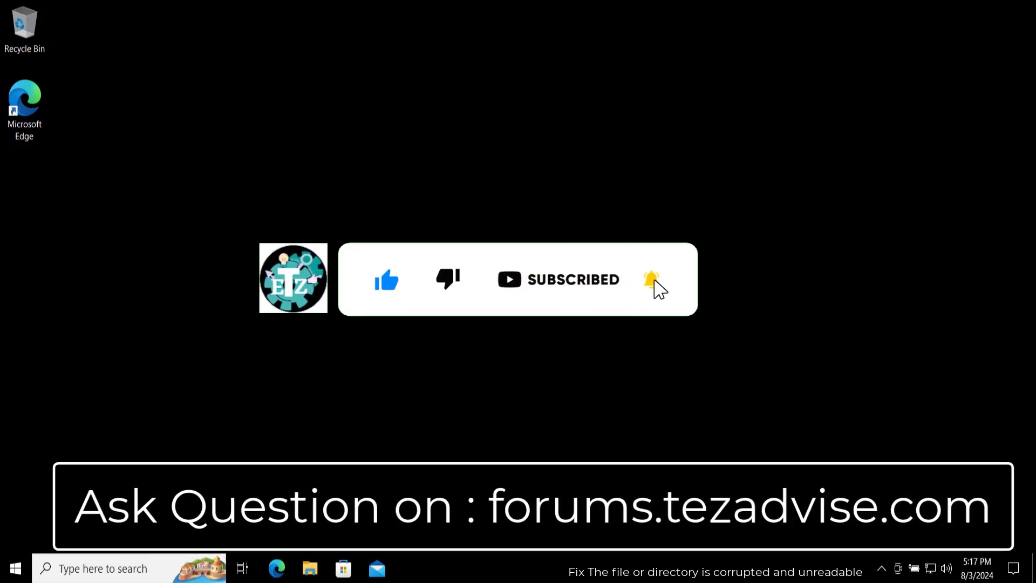